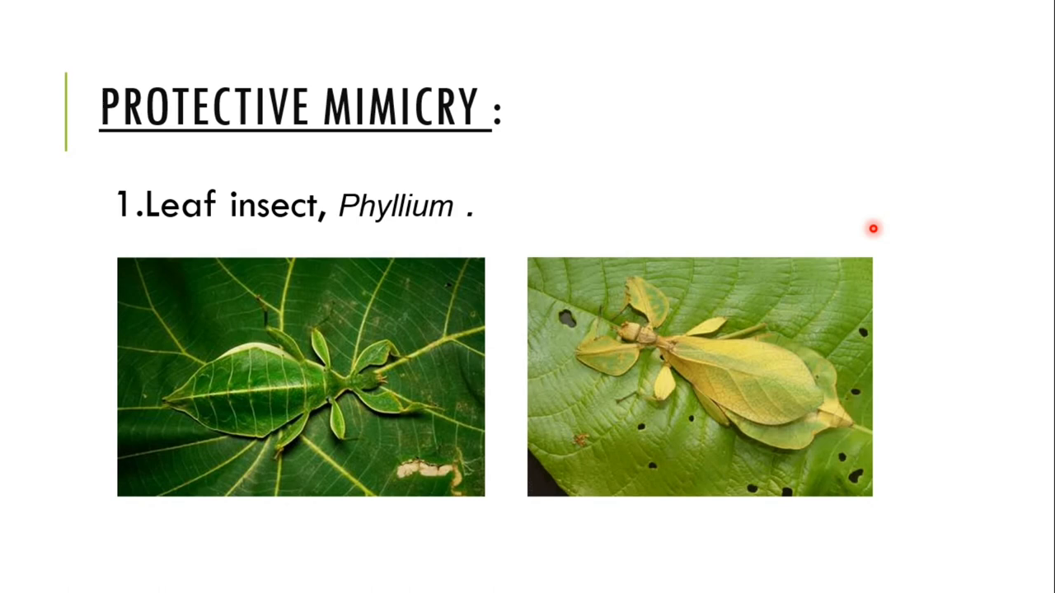
mouse_move(767, 213)
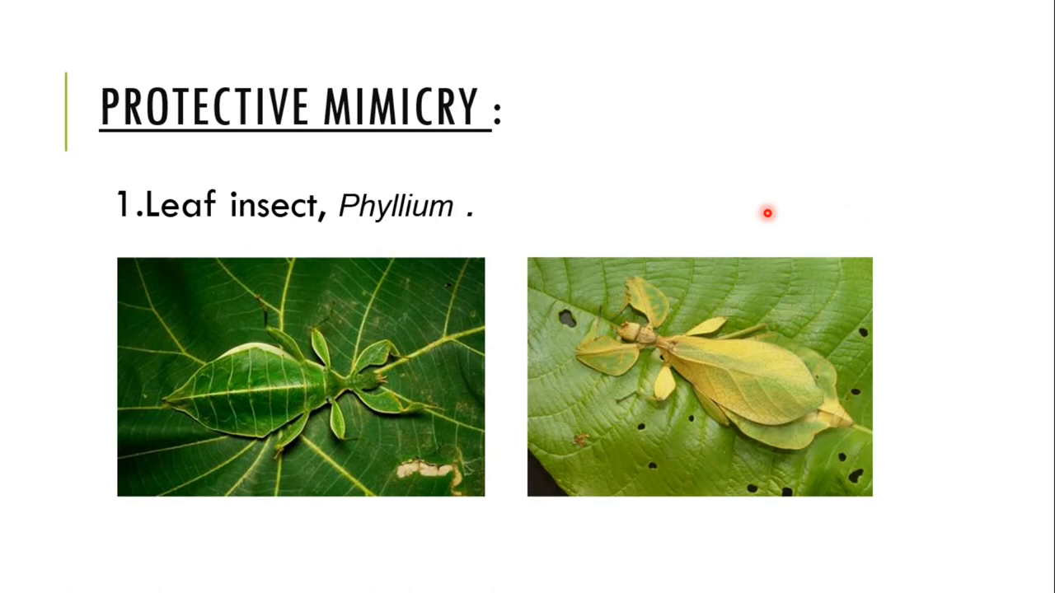
mouse_move(265, 378)
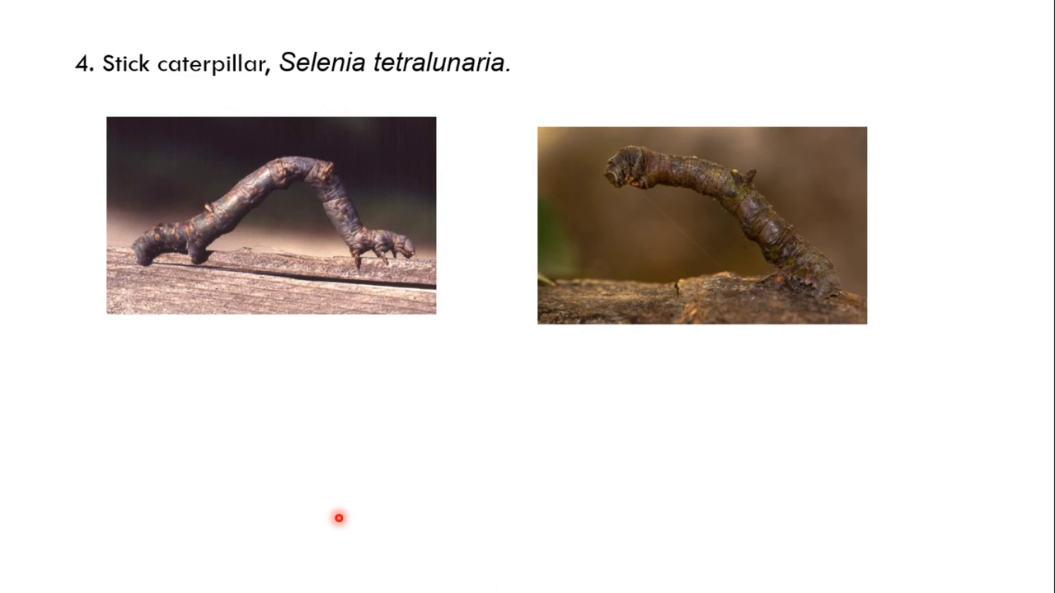
mouse_move(800, 274)
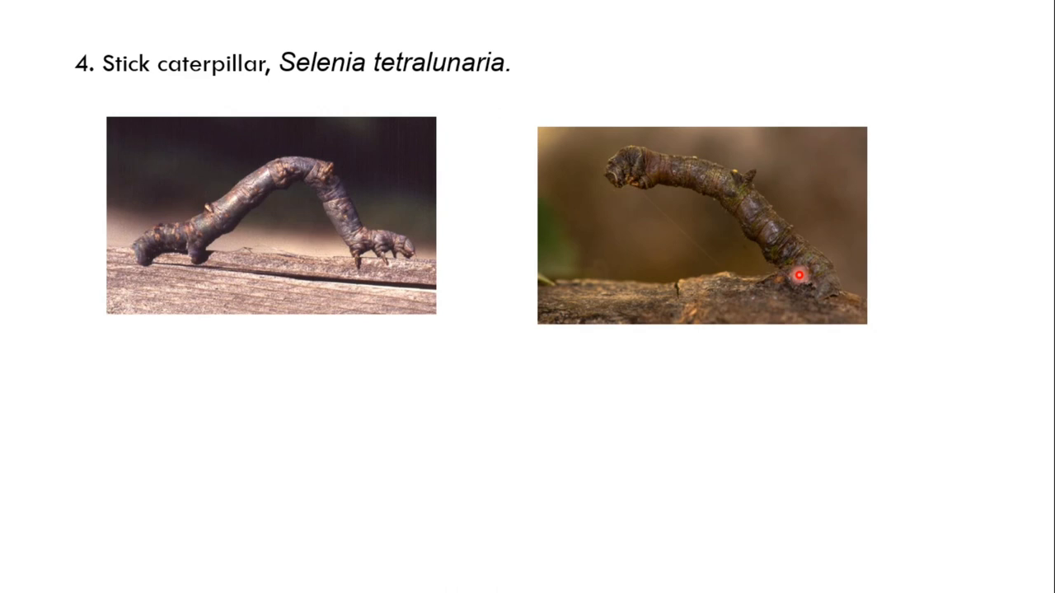
mouse_move(810, 271)
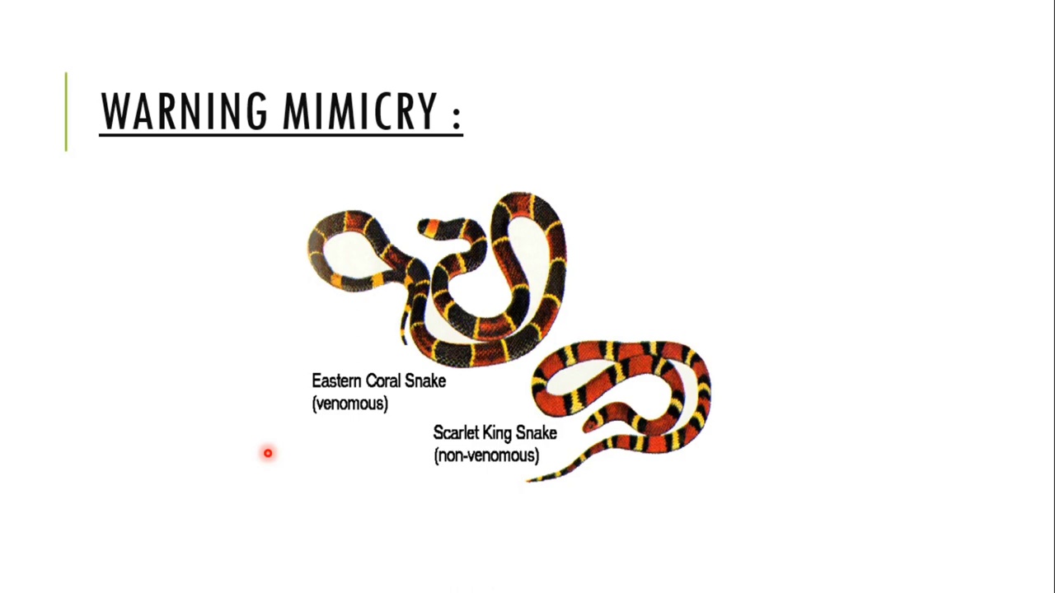
mouse_move(418, 369)
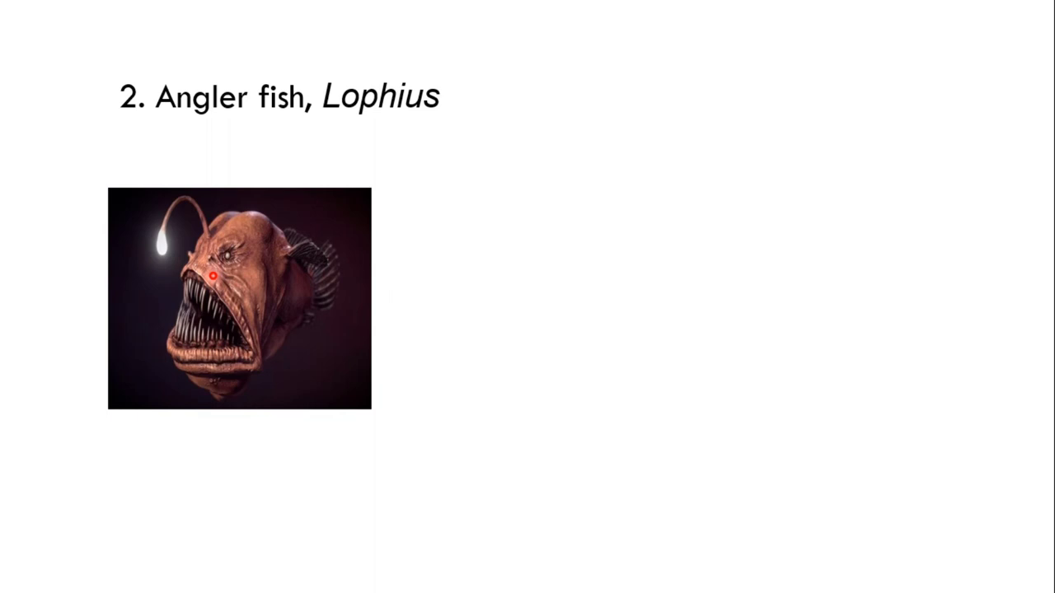
mouse_move(170, 272)
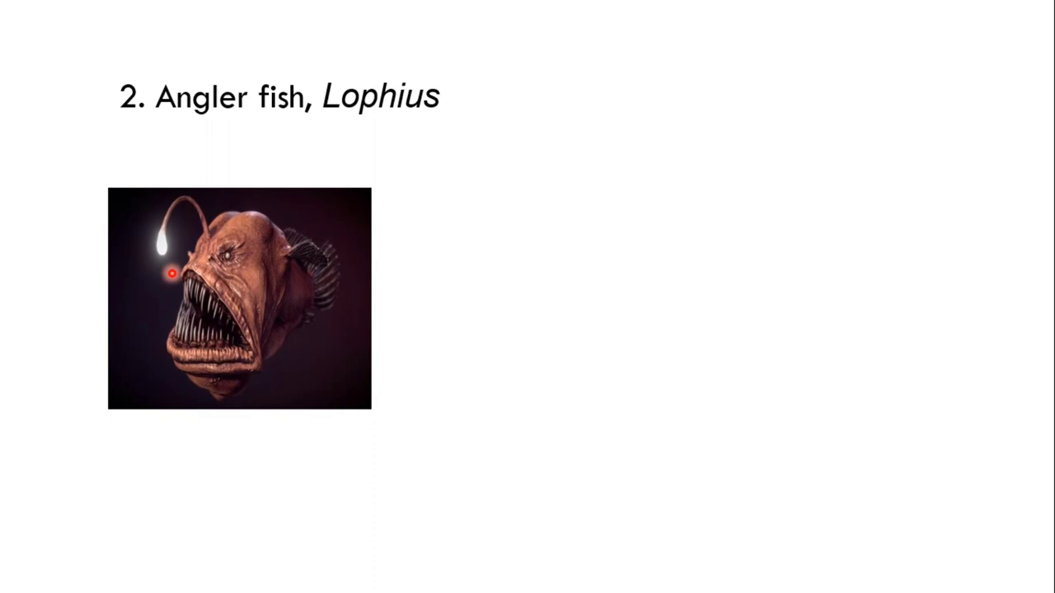